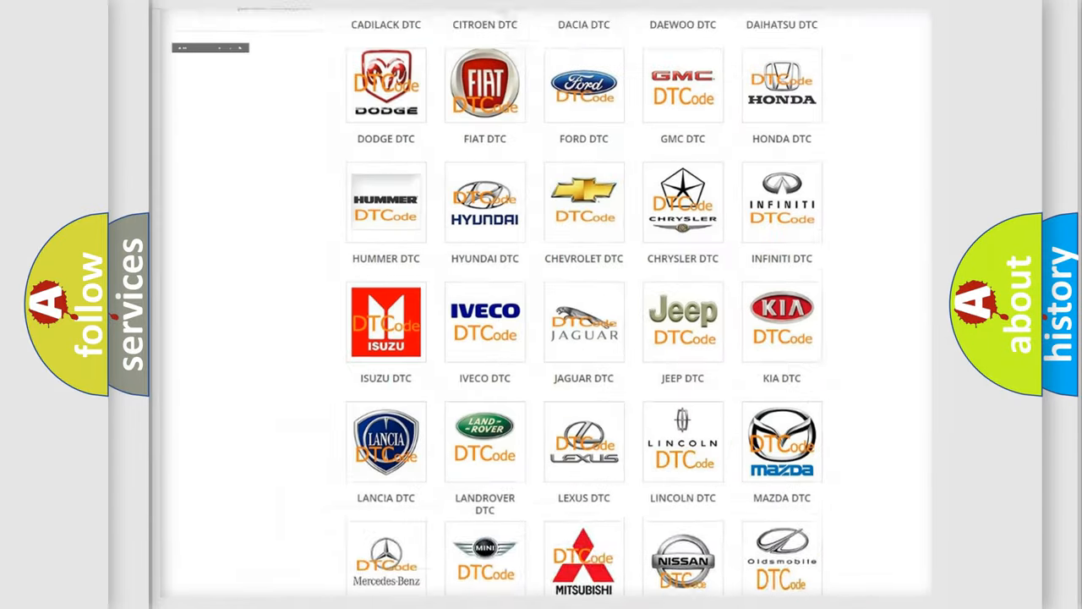
Select Lincoln from the DTC category grid and browse its list of trouble codes.
scroll("up", 3)
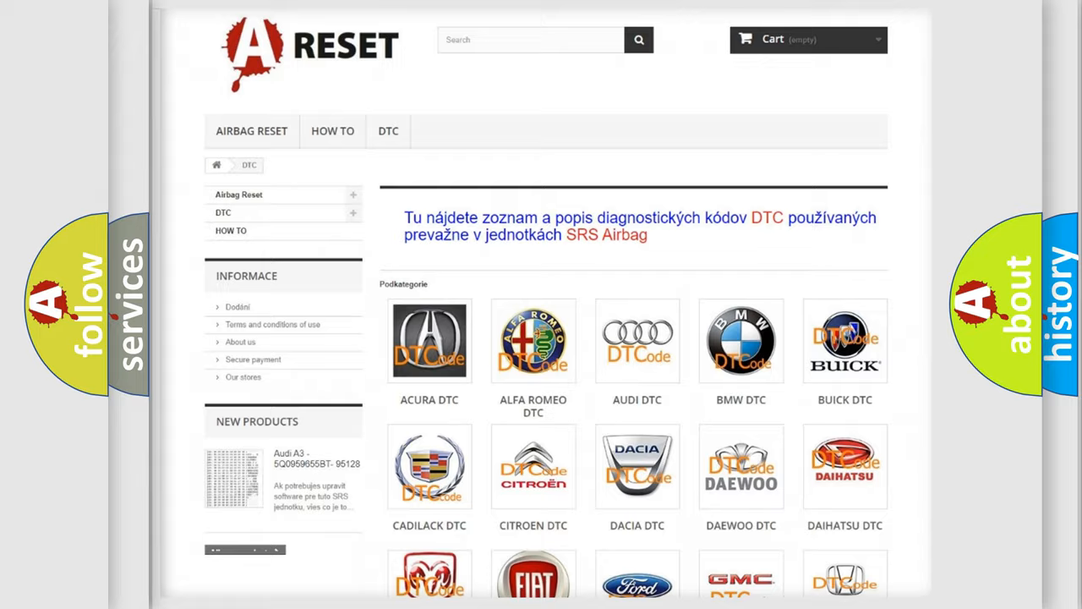
scroll("down", 3)
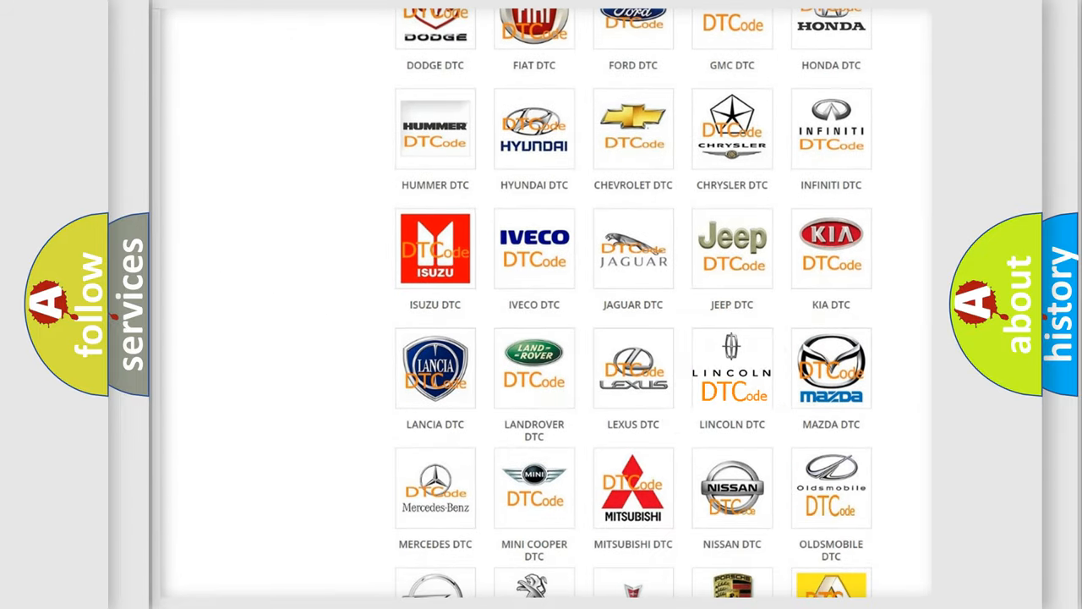
left_click(731, 369)
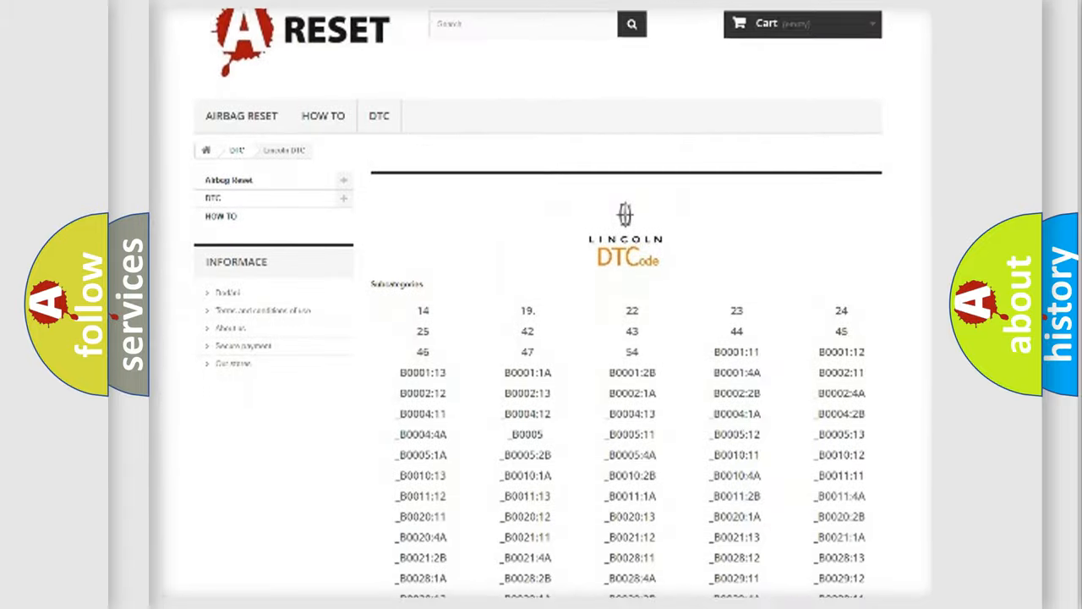
scroll("down", 3)
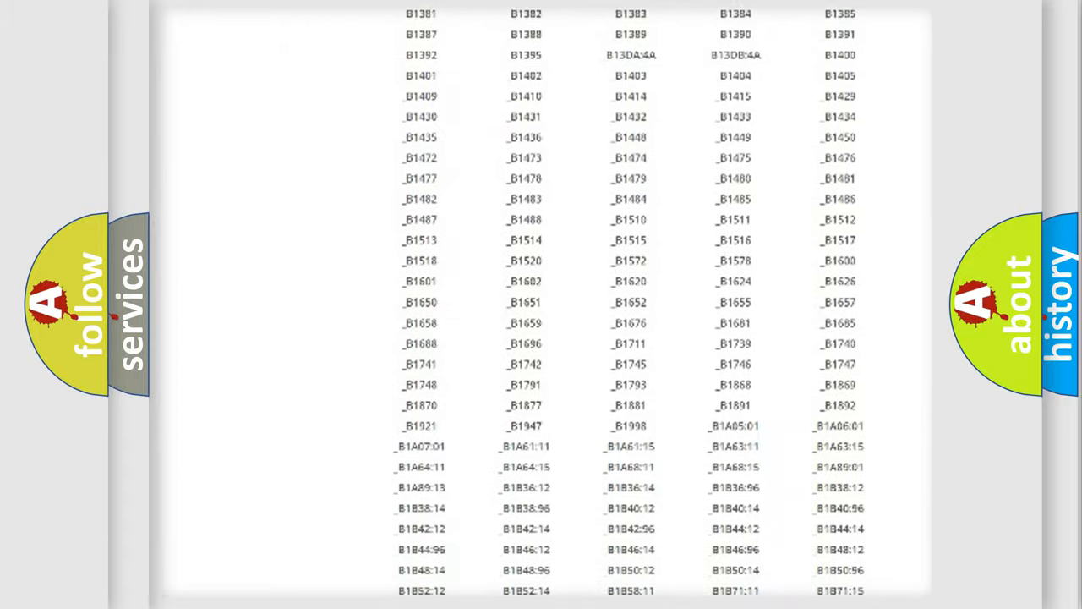
scroll("up", 3)
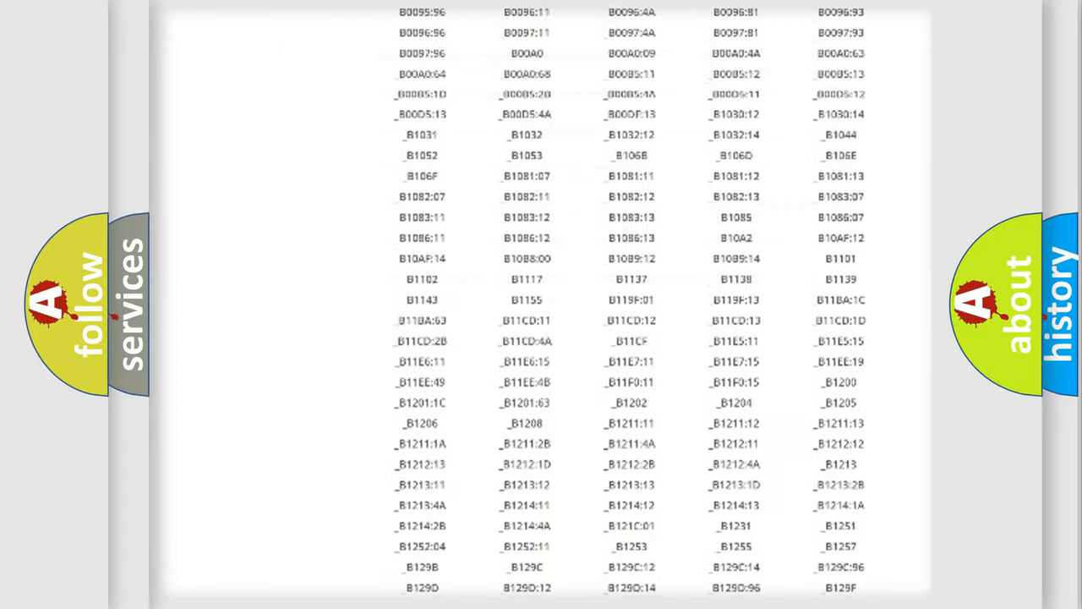